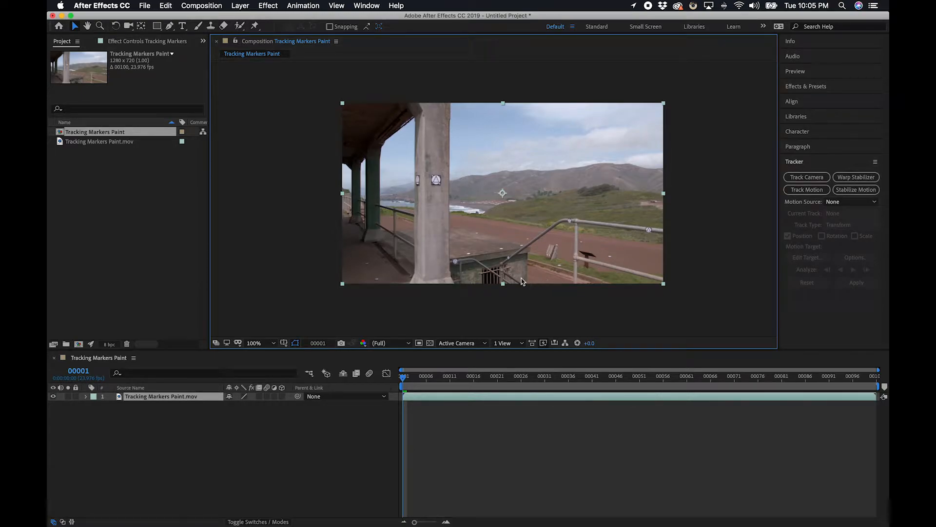
pyautogui.moveTo(428, 180)
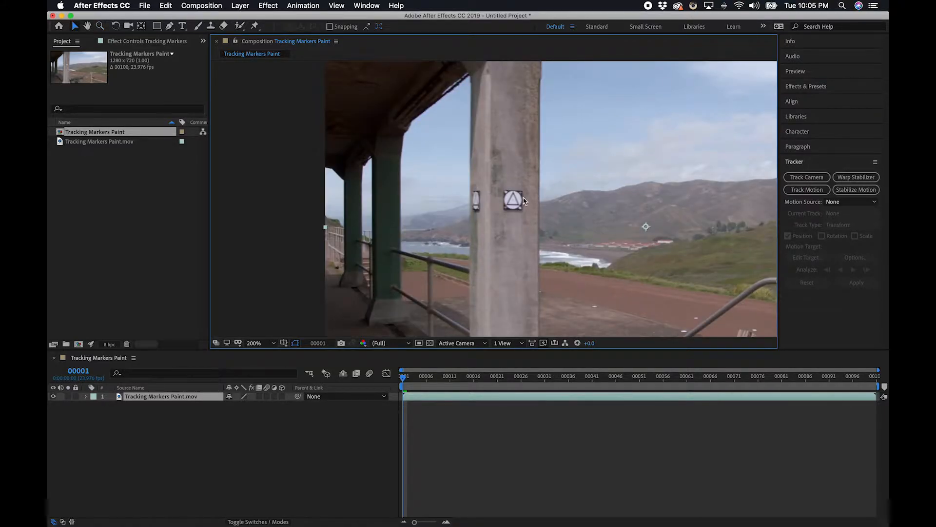
# - Inspect the zoomed footage and preview later frames to see the triangle marker's motion
pyautogui.moveTo(523, 200); pyautogui.dragTo(480, 214)
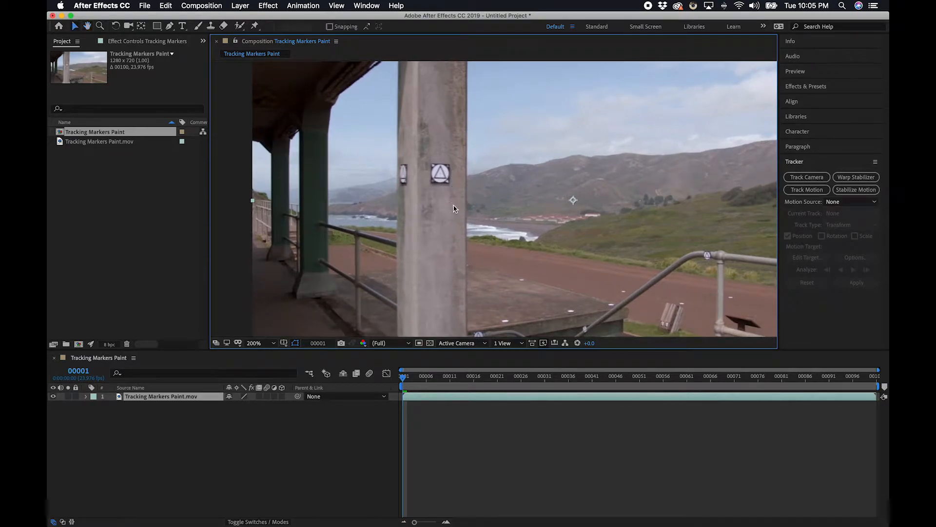
pyautogui.click(253, 342)
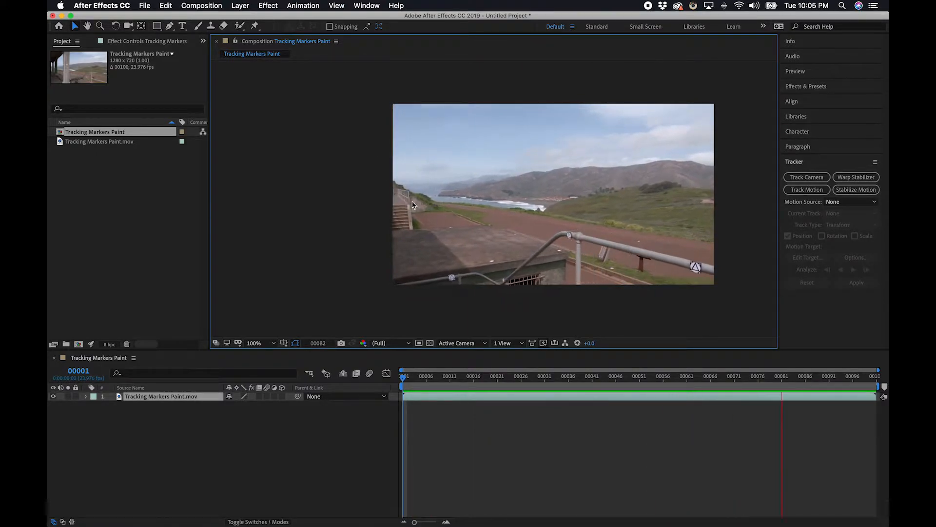
pyautogui.click(535, 376)
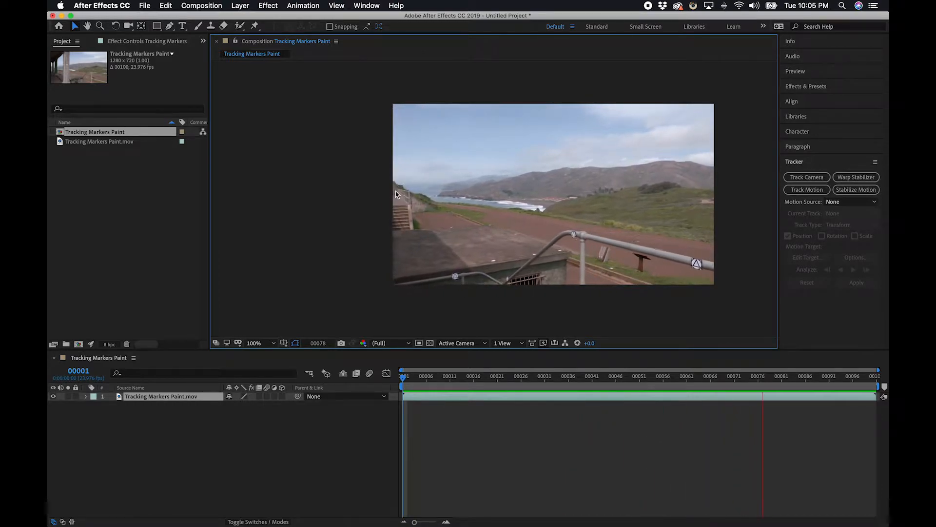
pyautogui.click(518, 375)
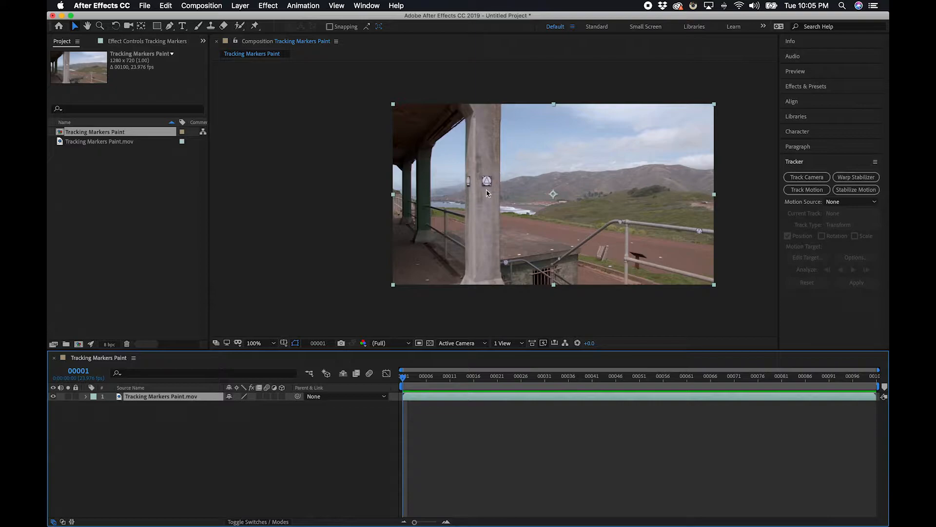
# - Start Track Motion and fit Track Point 1's feature and search boxes around the triangle marker
pyautogui.click(303, 6)
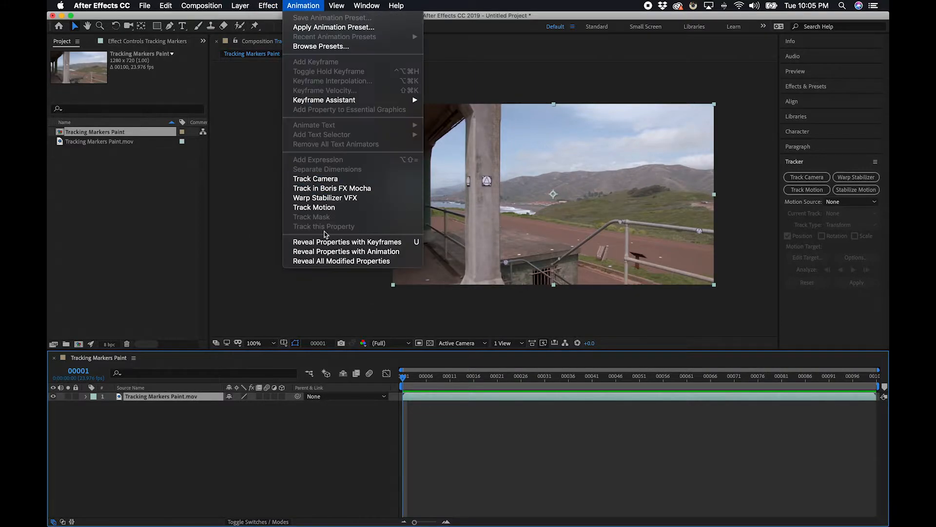
pyautogui.click(314, 207)
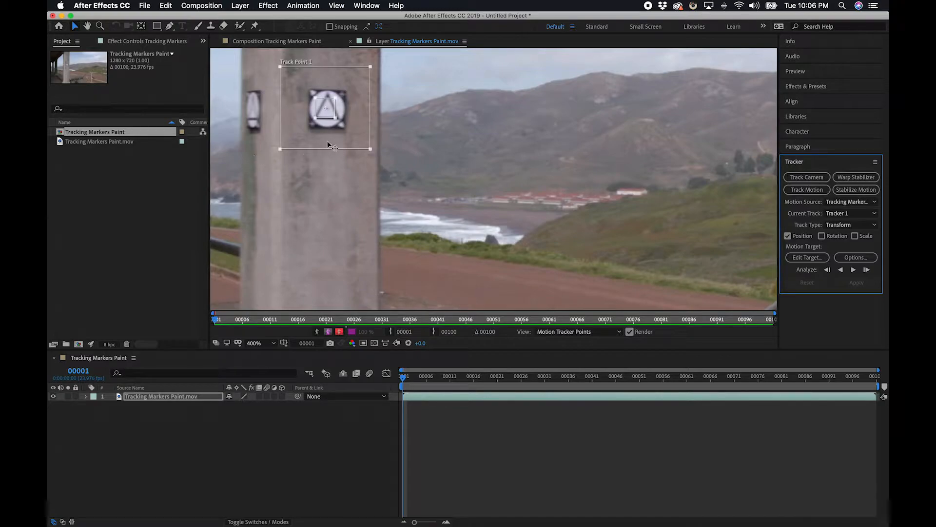
pyautogui.moveTo(345, 175)
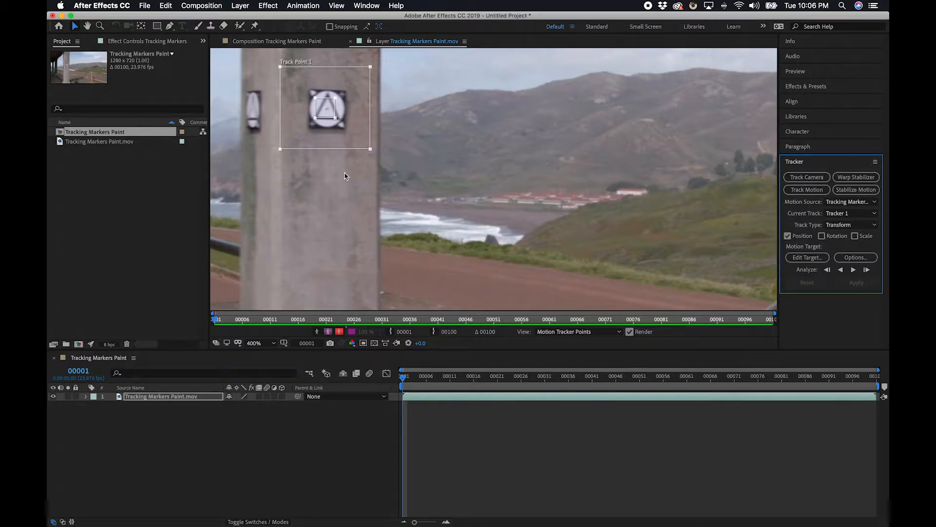
pyautogui.moveTo(403, 371); pyautogui.dragTo(427, 370)
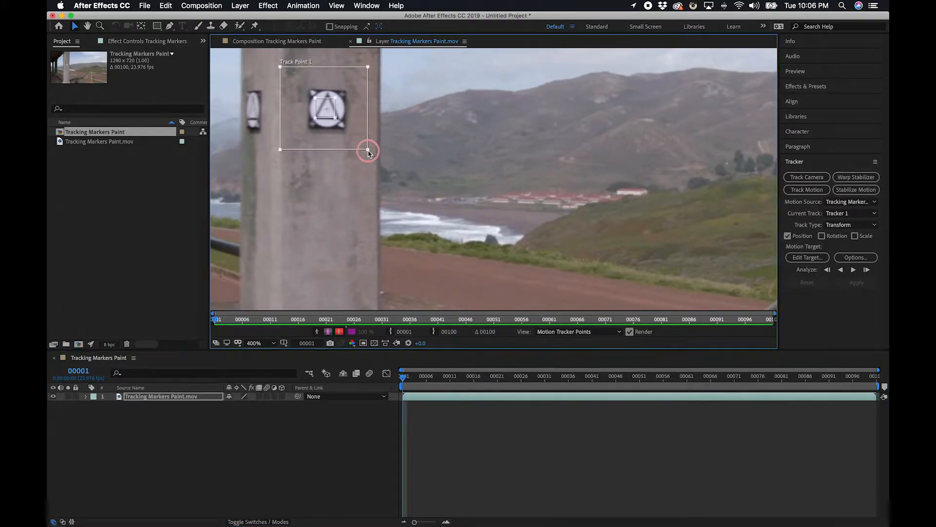
pyautogui.moveTo(368, 150); pyautogui.dragTo(271, 148)
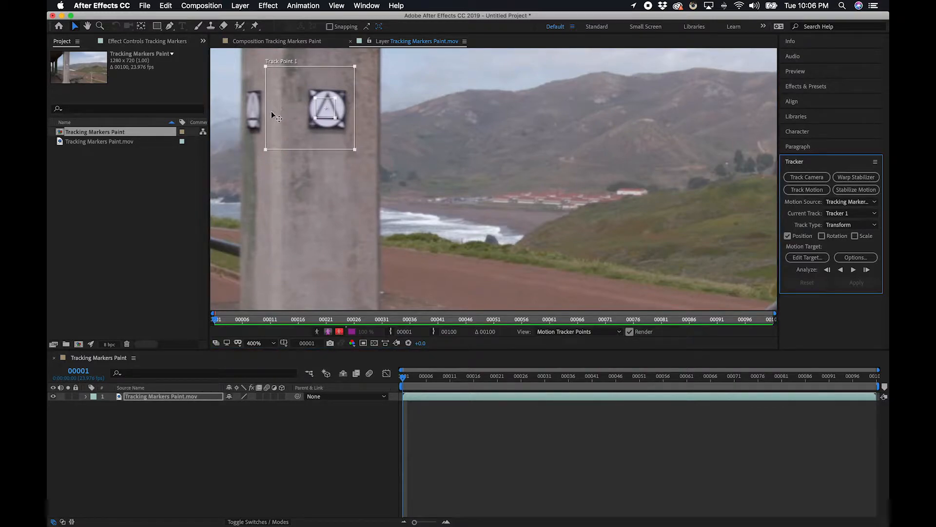
pyautogui.moveTo(262, 67)
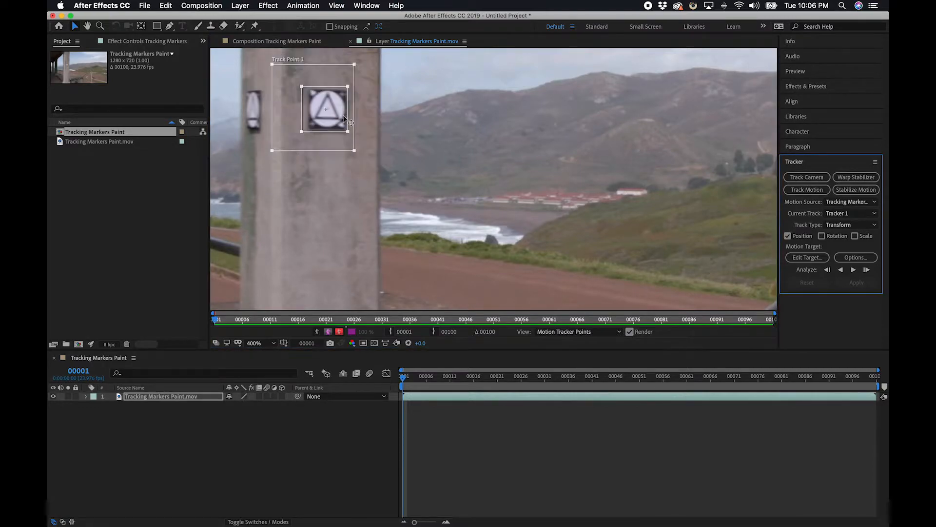
pyautogui.moveTo(344, 118); pyautogui.dragTo(349, 134)
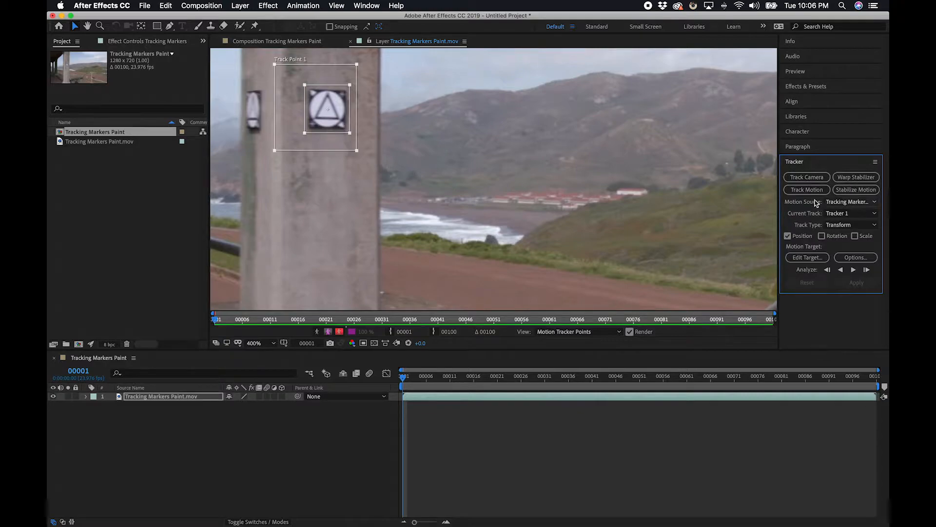
pyautogui.click(240, 6)
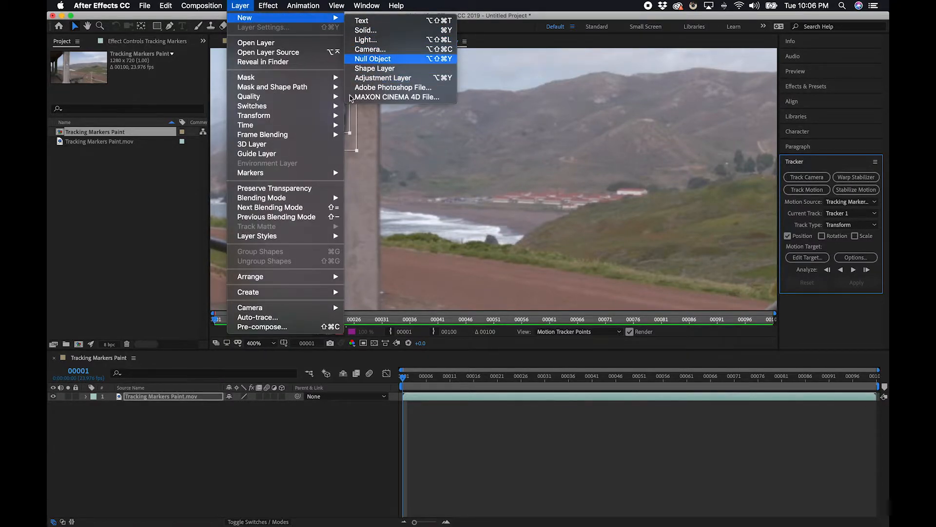
pyautogui.click(374, 59)
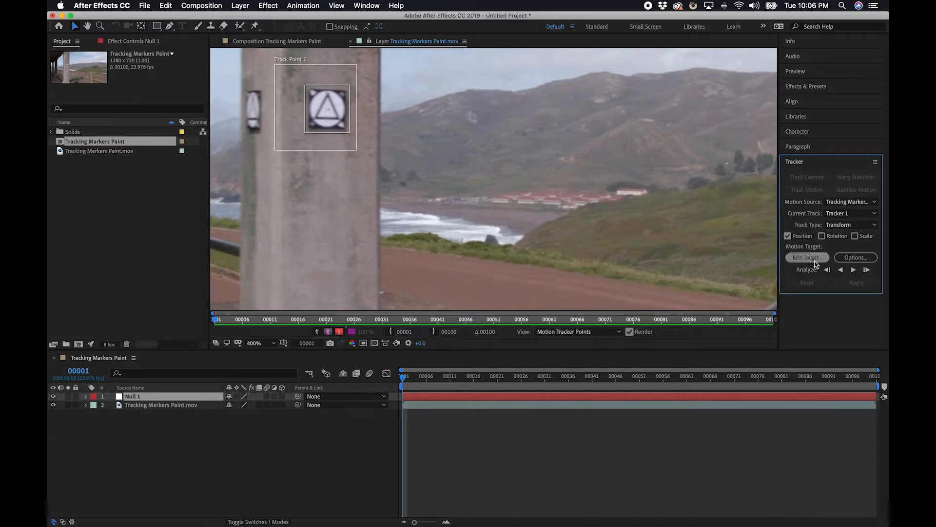
pyautogui.click(807, 257)
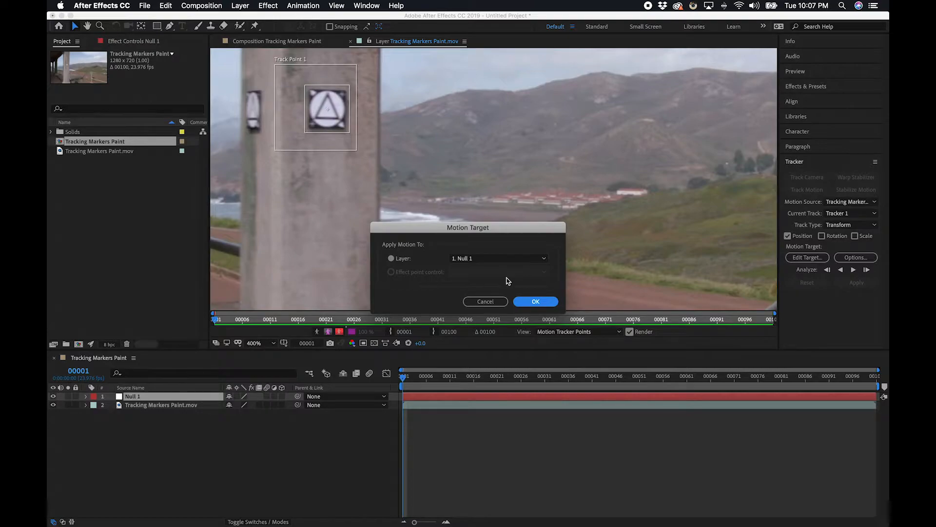
pyautogui.click(536, 301)
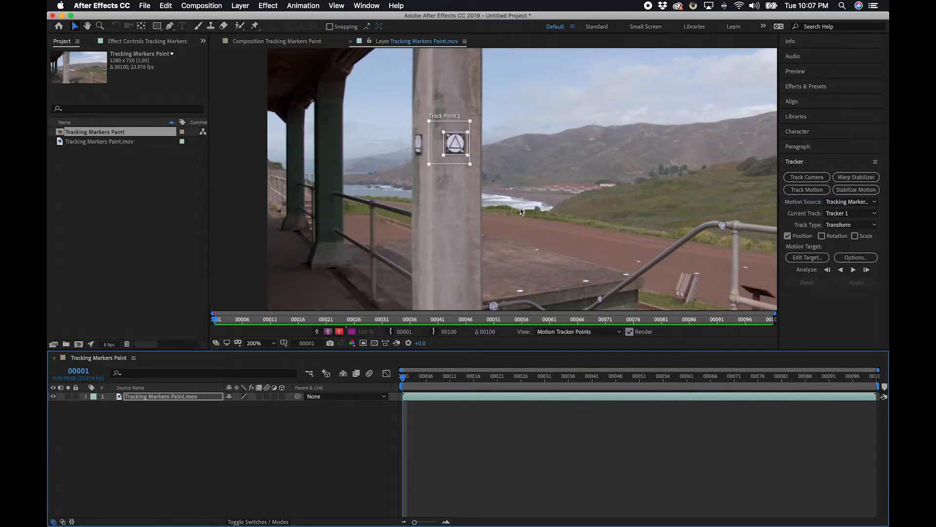
# - Analyze the track forward until the marker leaves frame, then return to frame 1
pyautogui.moveTo(449, 144); pyautogui.dragTo(499, 158)
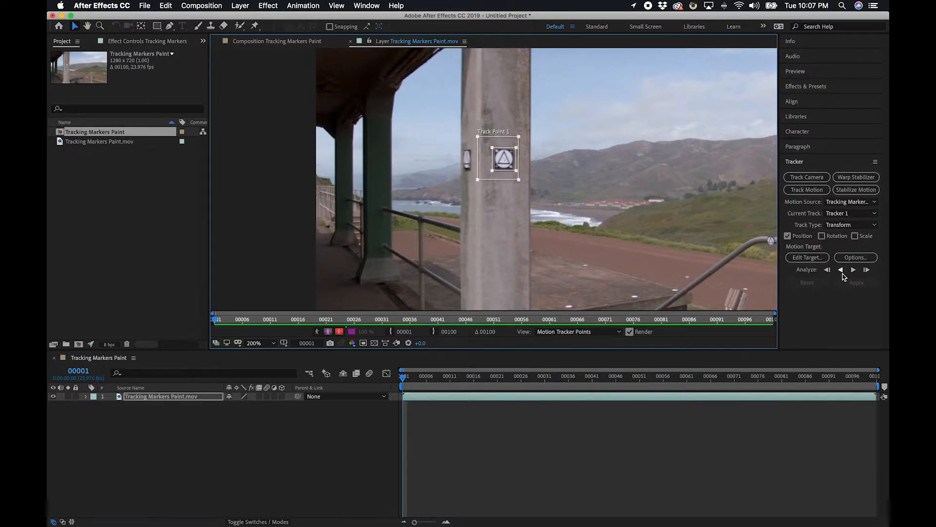
pyautogui.click(867, 270)
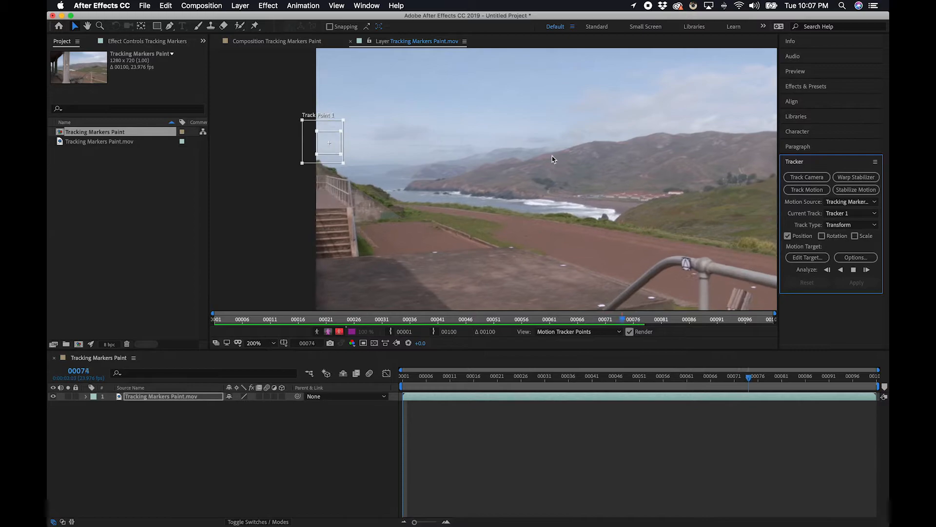
pyautogui.click(866, 269)
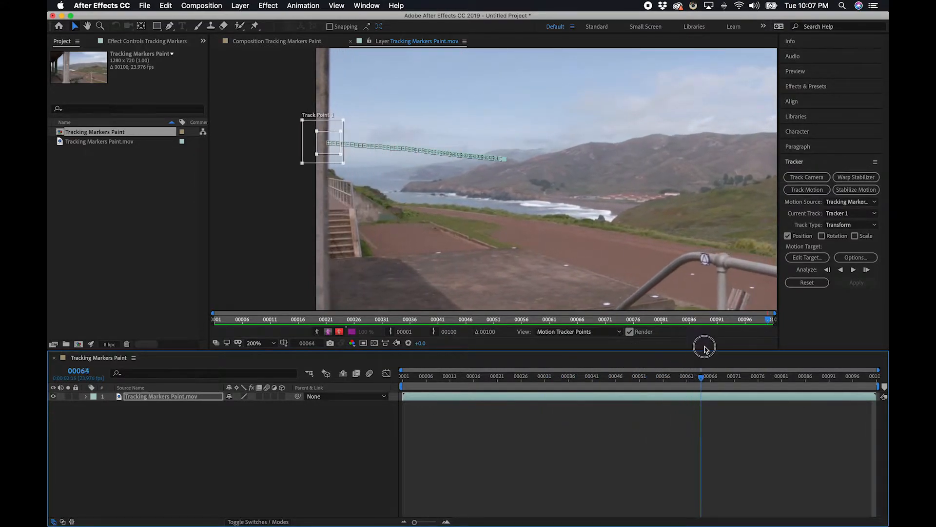
pyautogui.moveTo(705, 376); pyautogui.dragTo(574, 376)
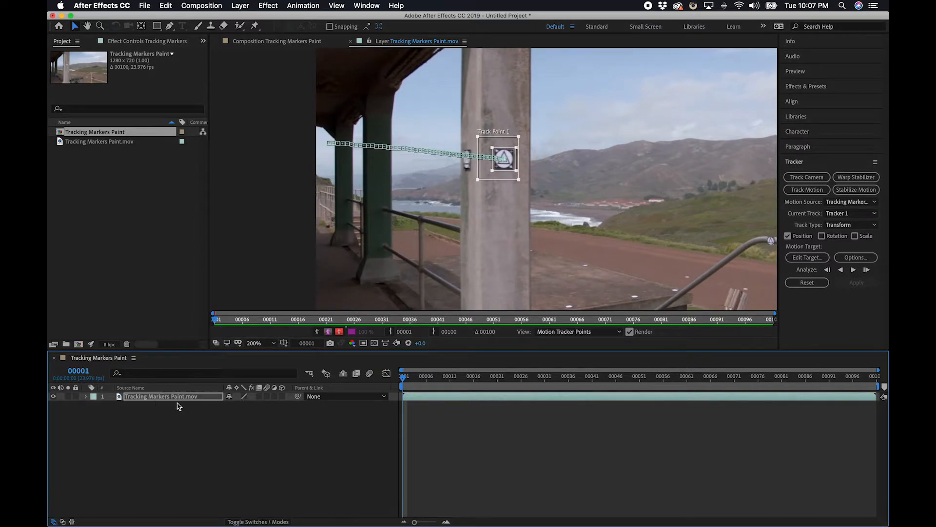
pyautogui.moveTo(240, 5)
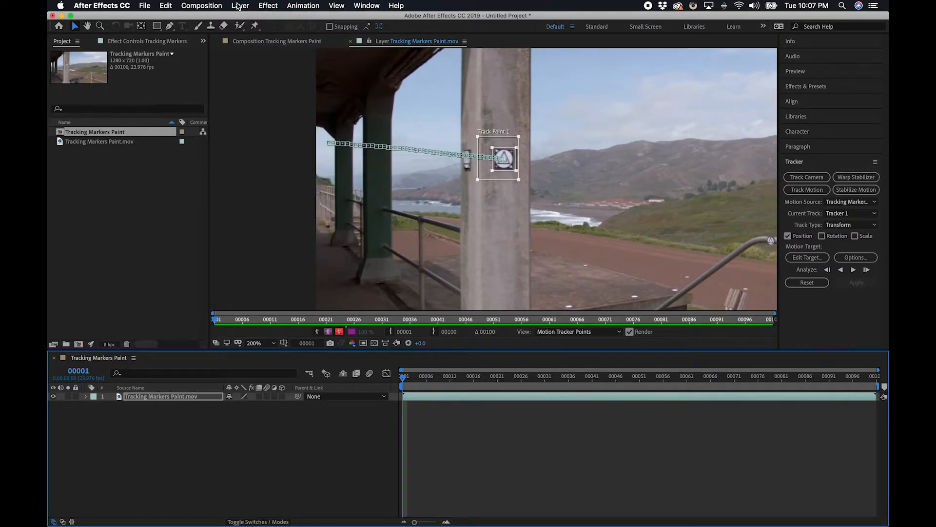
pyautogui.click(240, 6)
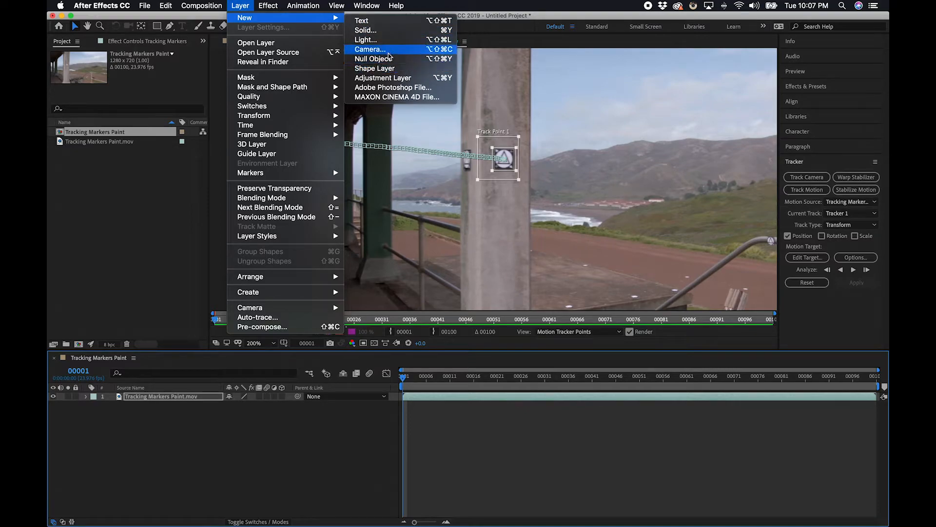
pyautogui.click(375, 58)
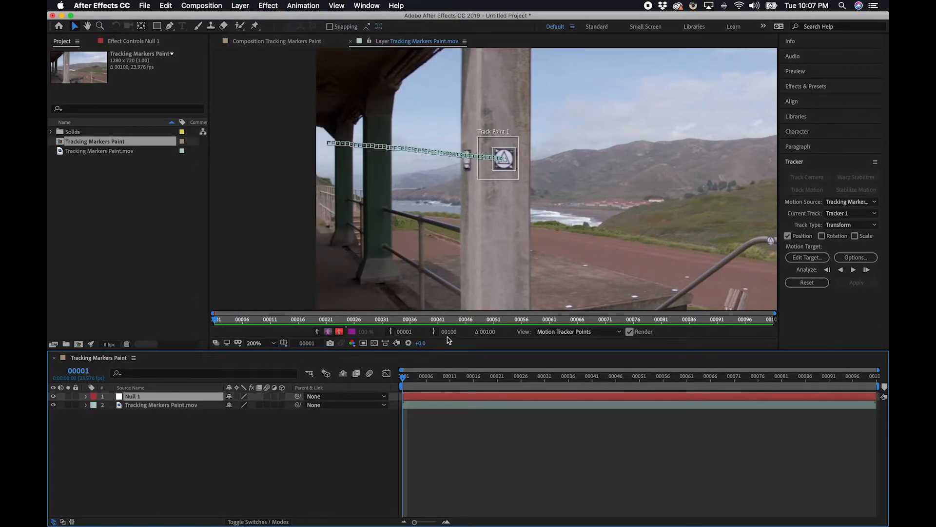
pyautogui.click(806, 257)
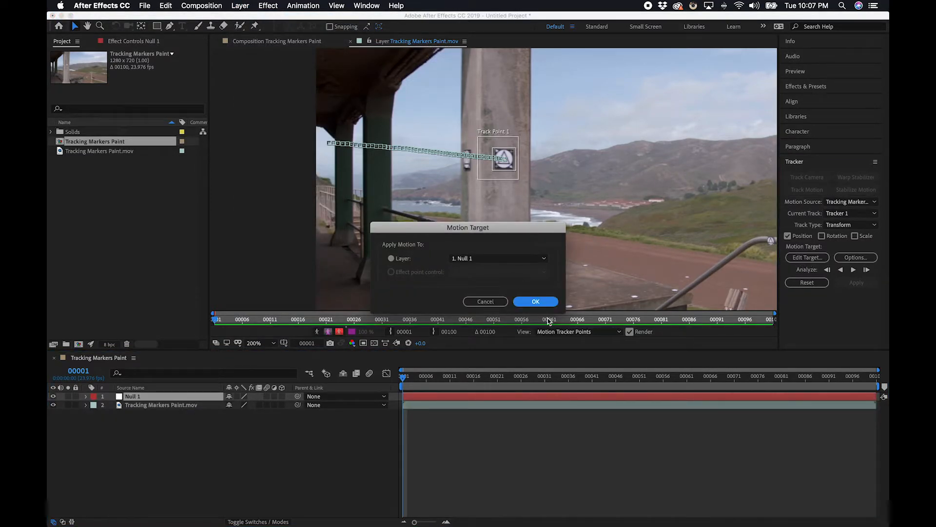
pyautogui.click(535, 301)
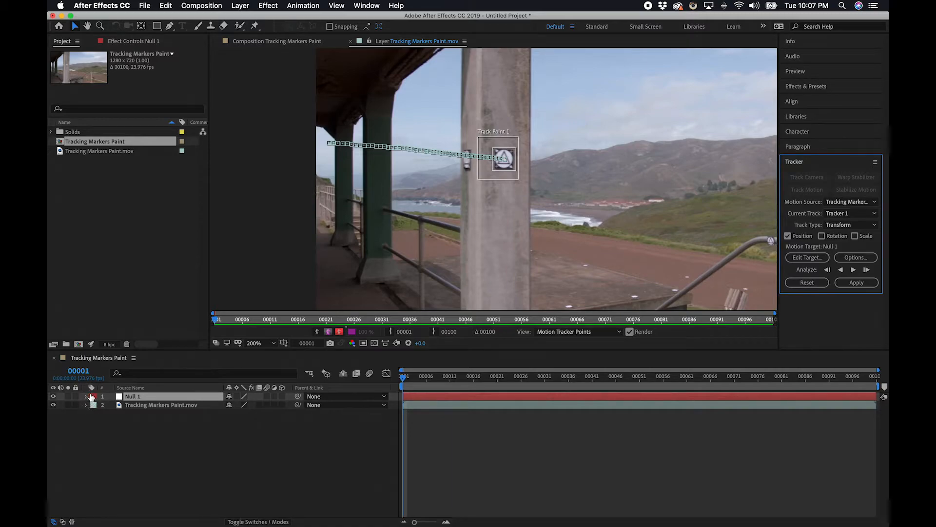
pyautogui.click(86, 396)
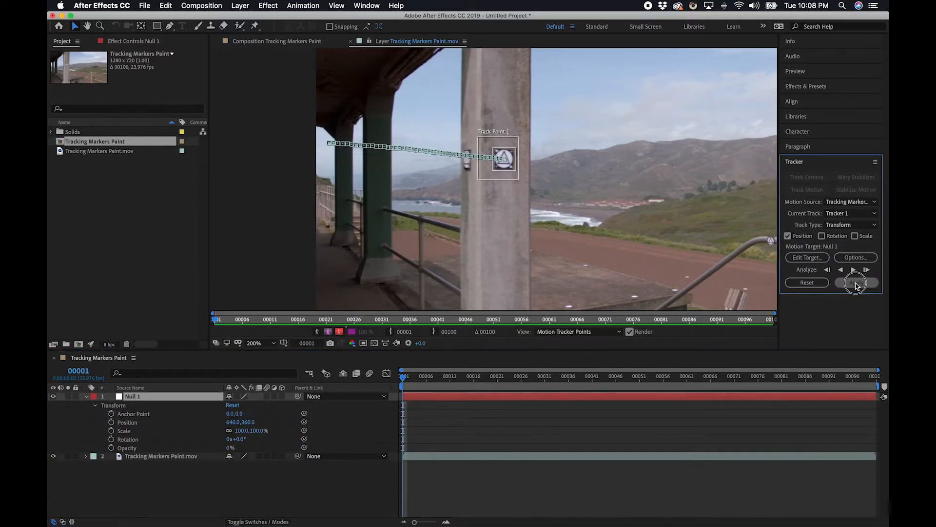
pyautogui.click(856, 282)
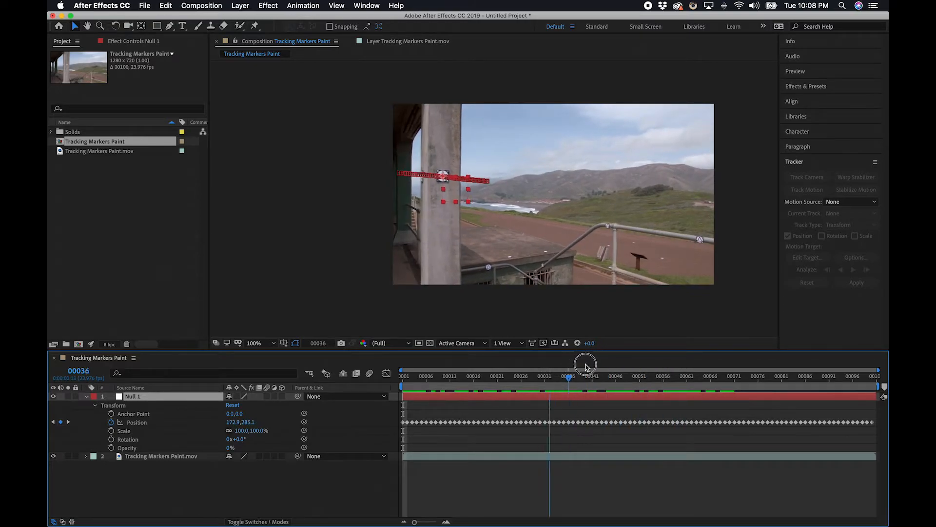
pyautogui.moveTo(568, 364); pyautogui.dragTo(590, 364)
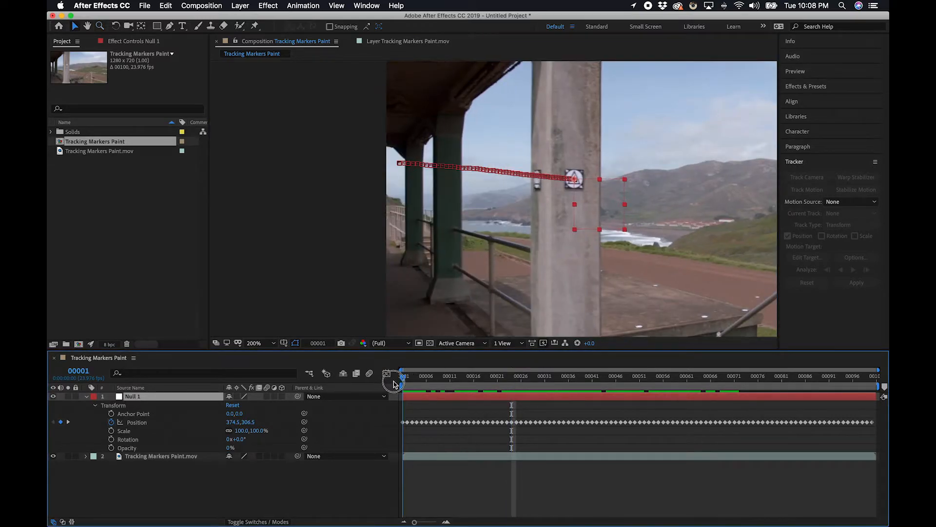
# - Scrub through the shot to find frame 51, the last reliably tracked frame
pyautogui.moveTo(403, 376); pyautogui.dragTo(603, 376)
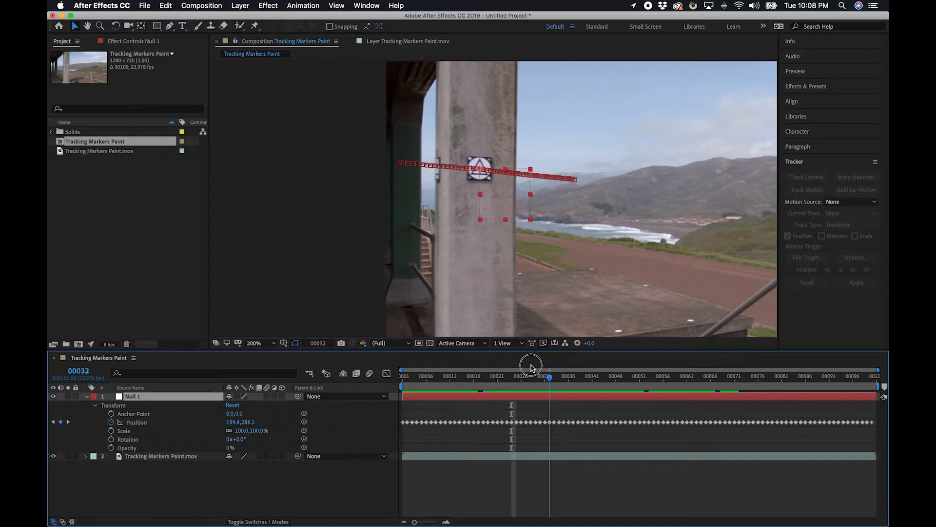
pyautogui.moveTo(548, 375); pyautogui.dragTo(530, 375)
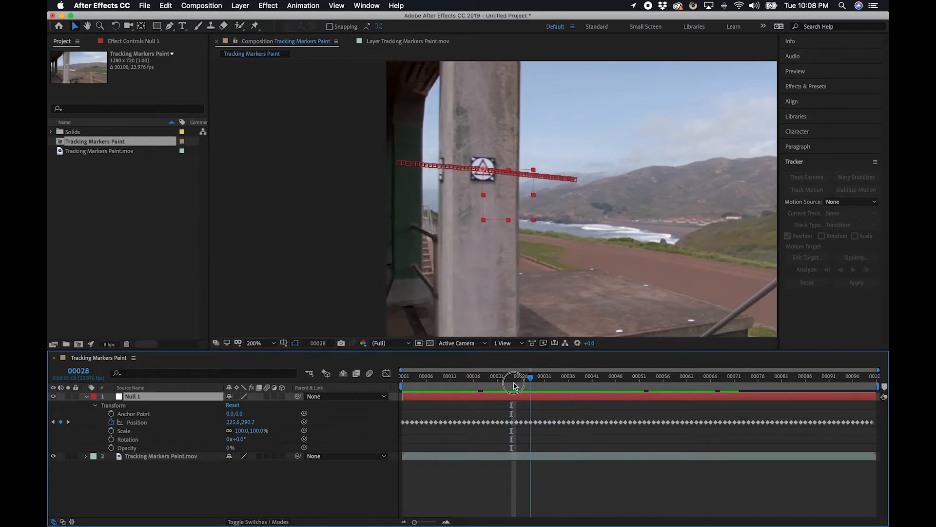
pyautogui.moveTo(517, 378); pyautogui.dragTo(606, 377)
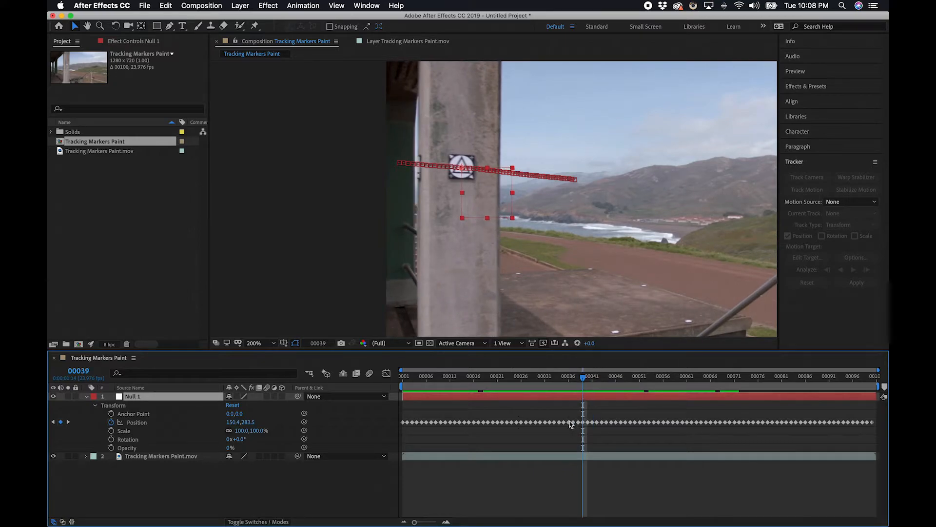
pyautogui.moveTo(583, 376); pyautogui.dragTo(597, 376)
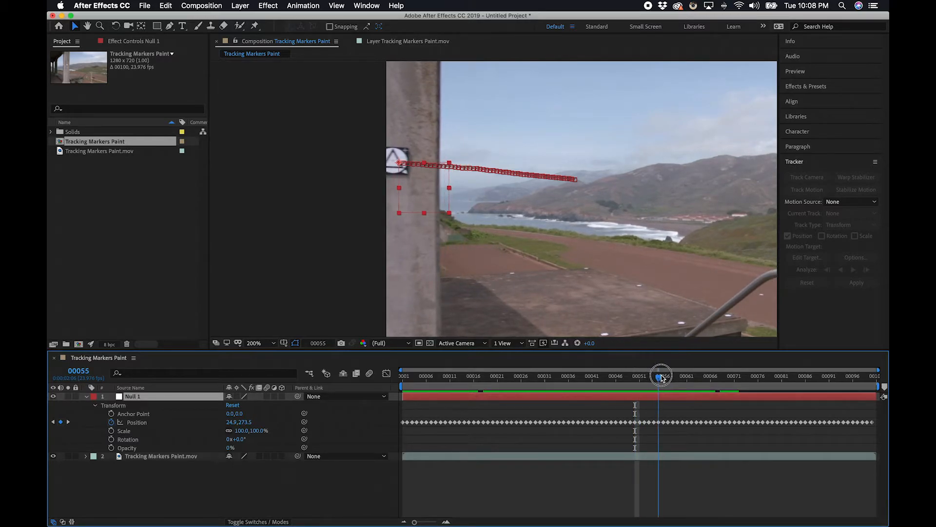
pyautogui.moveTo(661, 377); pyautogui.dragTo(649, 376)
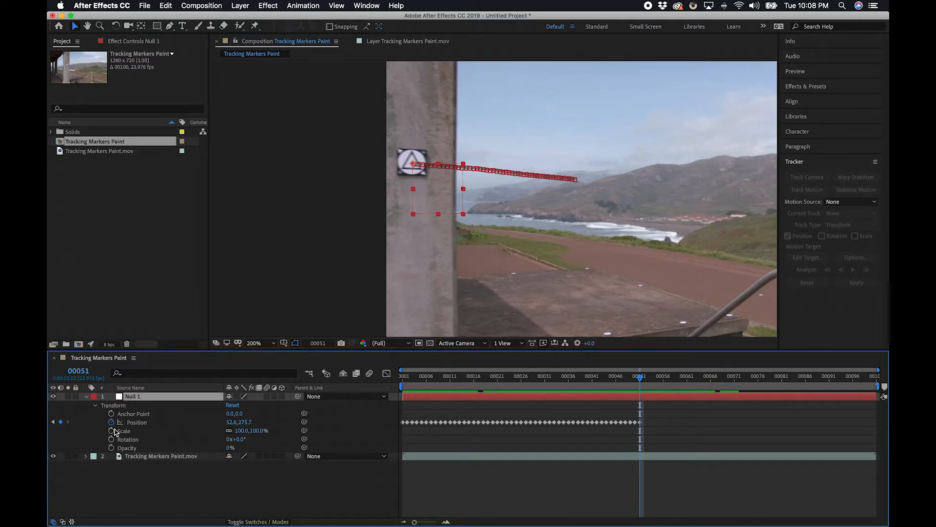
pyautogui.moveTo(112, 422)
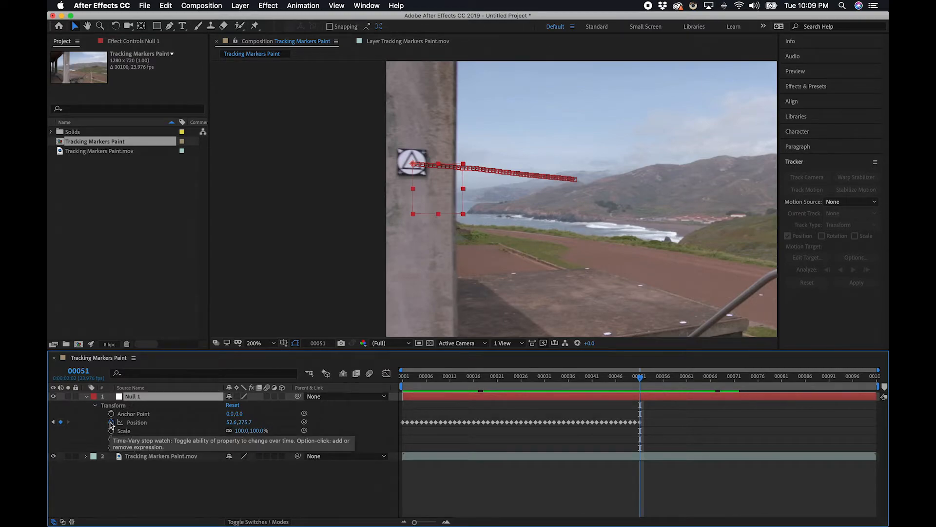
# - Add a loopOut("c… expression to Null 1's Position to continue the tracked motion
pyautogui.click(111, 422)
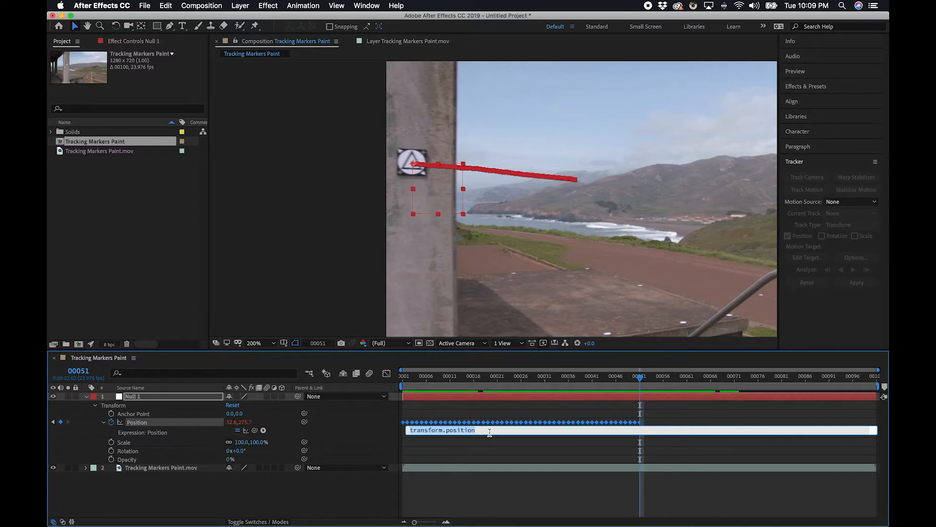
pyautogui.write('loop')
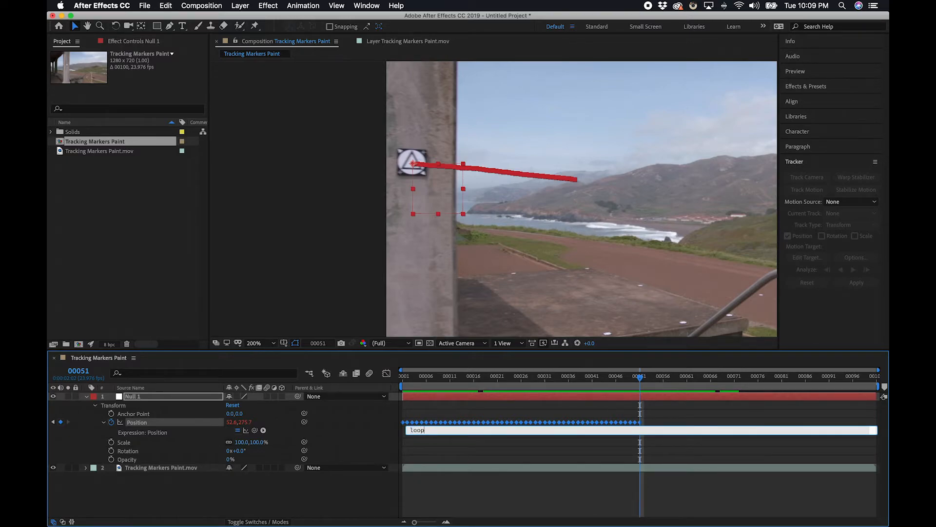
pyautogui.write('Ou')
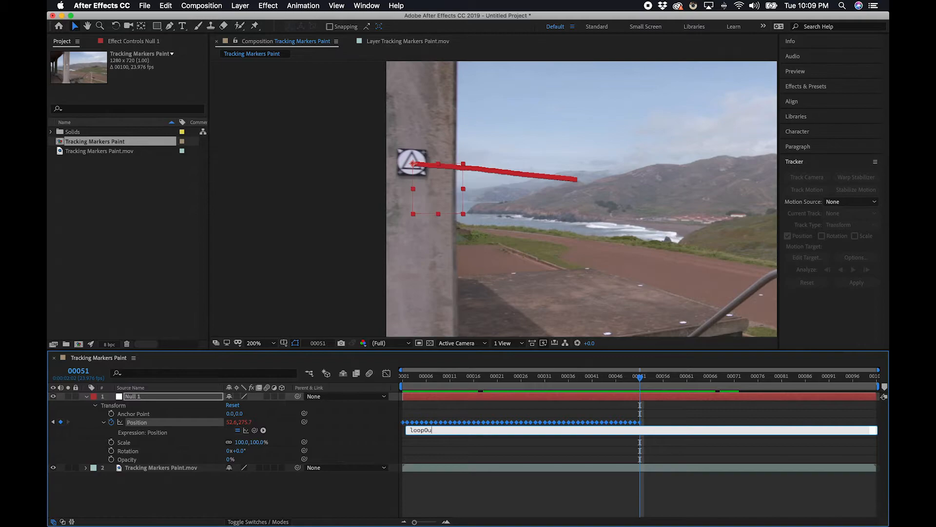
pyautogui.write('t()')
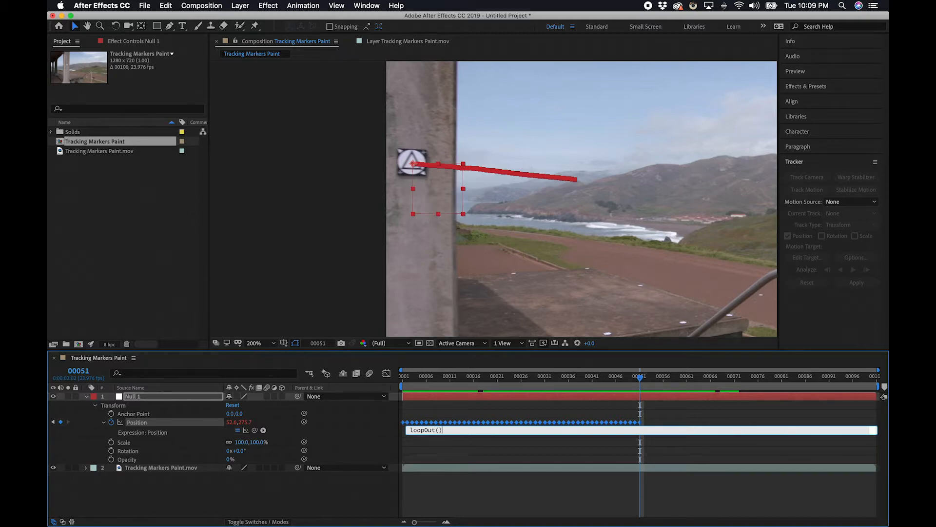
pyautogui.write('""')
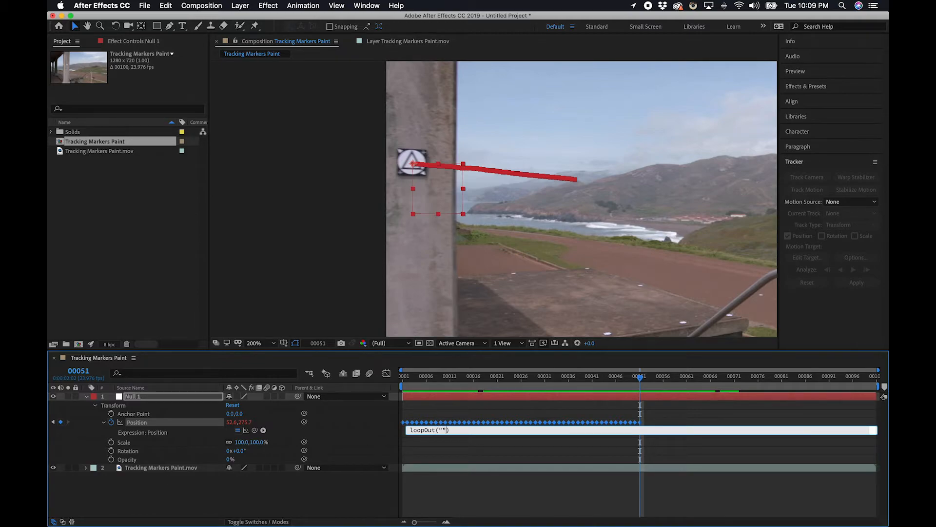
pyautogui.write('continue')
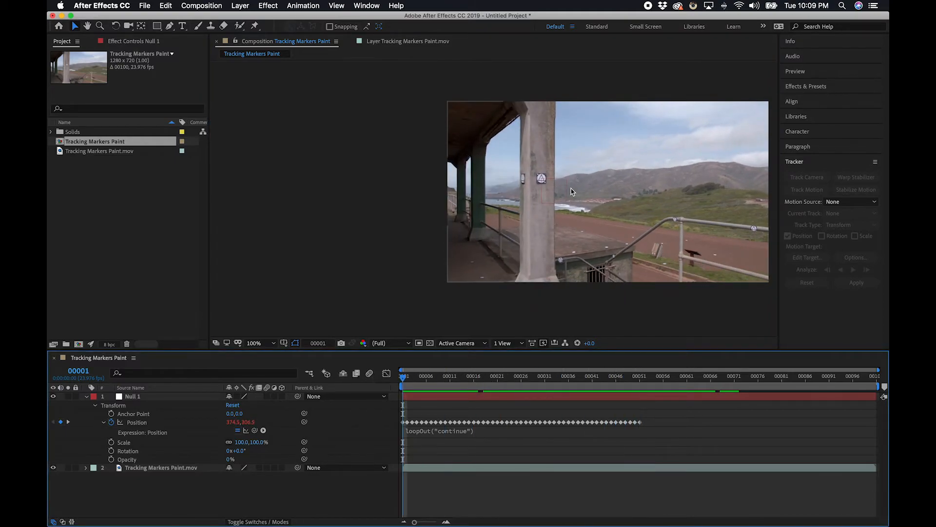
pyautogui.moveTo(535, 192)
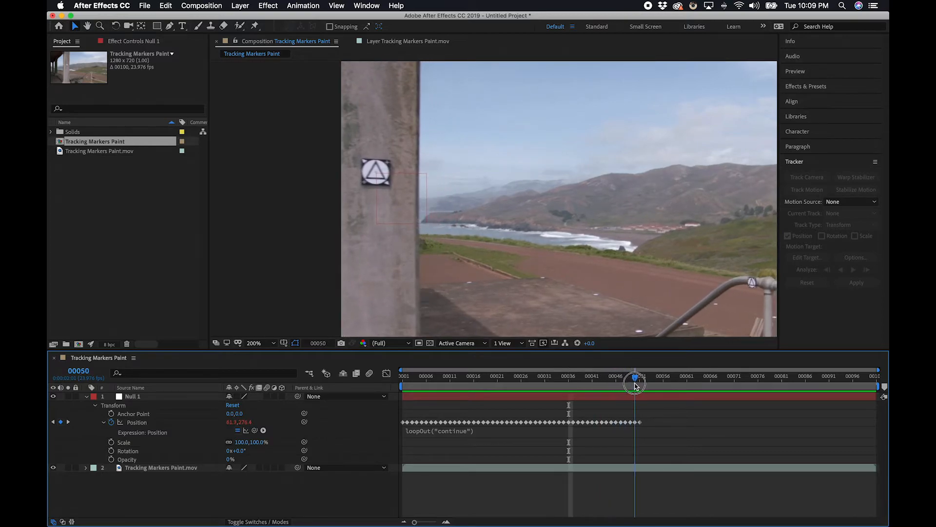
pyautogui.moveTo(635, 382); pyautogui.dragTo(700, 382)
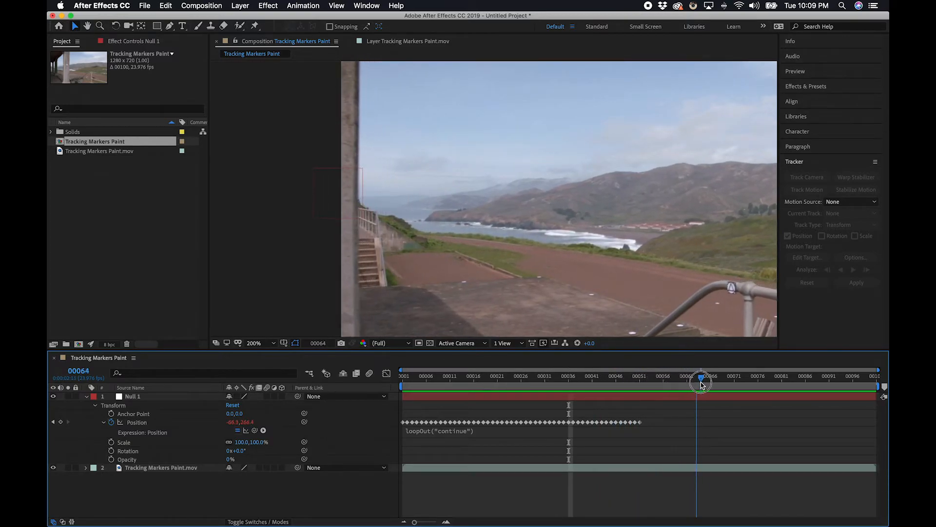
pyautogui.moveTo(702, 383); pyautogui.dragTo(848, 378)
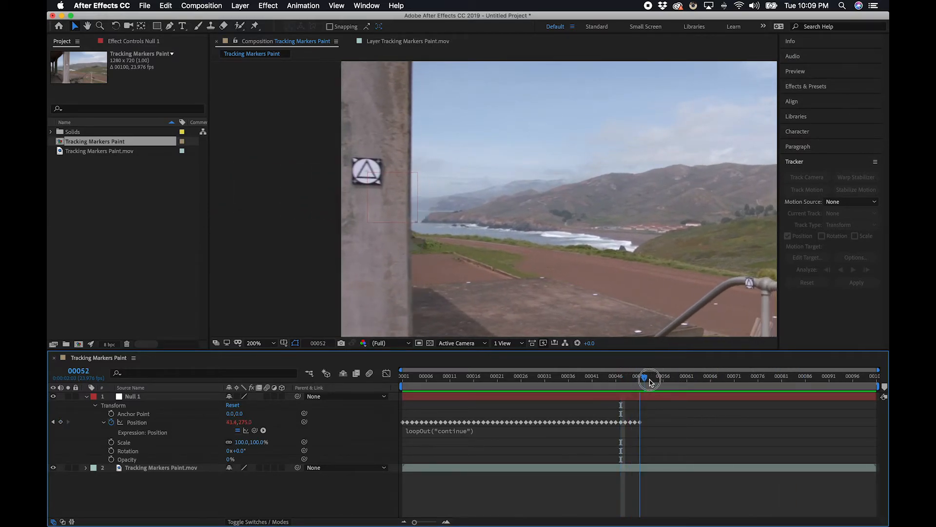
pyautogui.moveTo(648, 382); pyautogui.dragTo(638, 382)
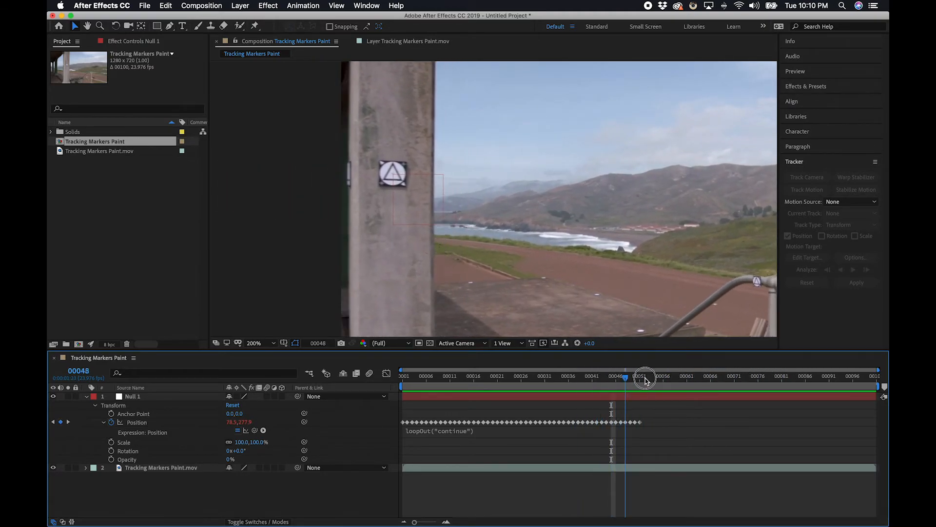
pyautogui.moveTo(645, 379); pyautogui.dragTo(634, 383)
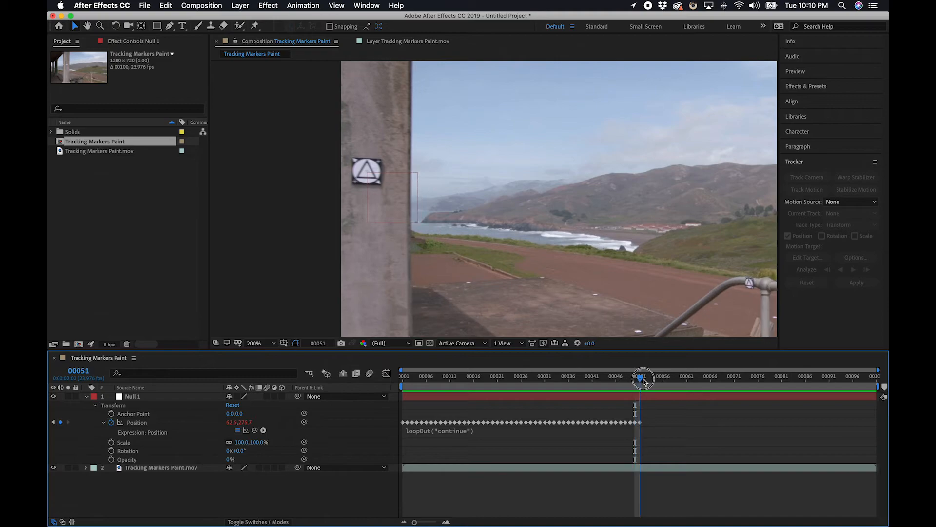
pyautogui.moveTo(641, 376); pyautogui.dragTo(669, 377)
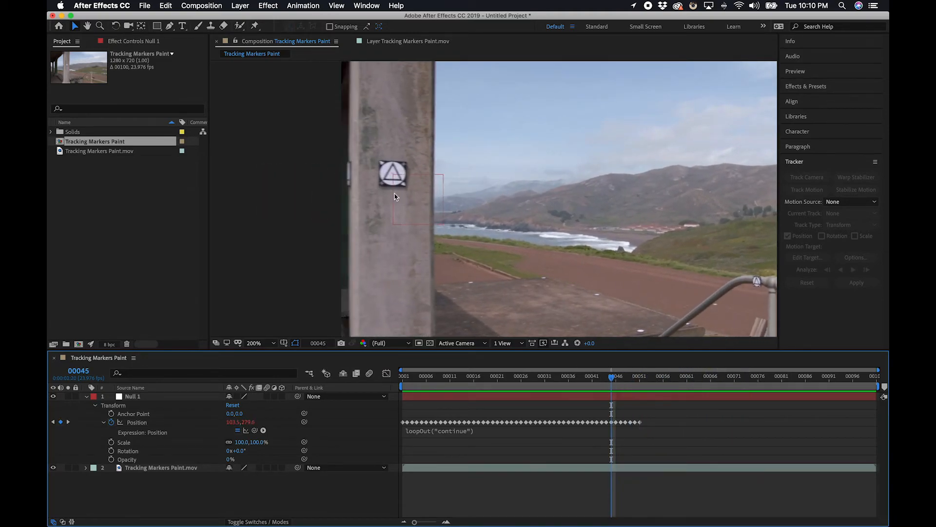
pyautogui.moveTo(611, 375); pyautogui.dragTo(601, 375)
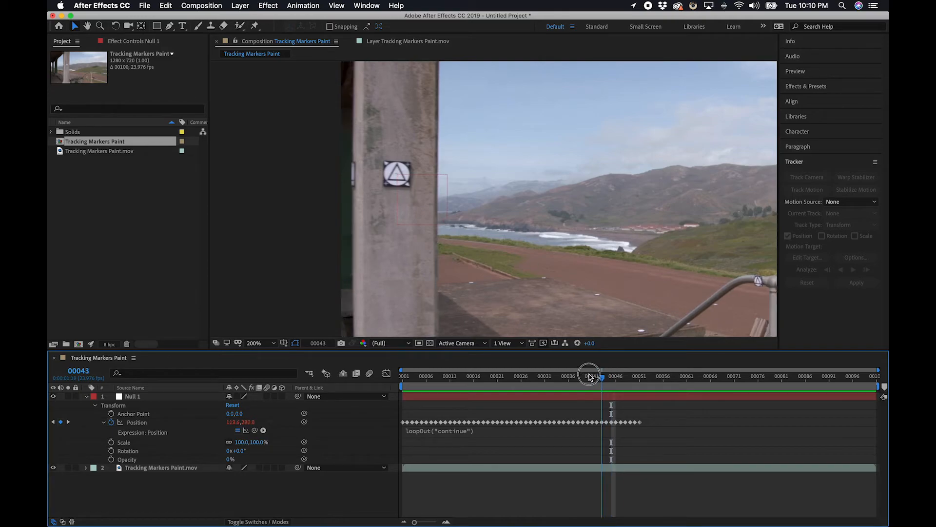
pyautogui.moveTo(602, 376); pyautogui.dragTo(573, 376)
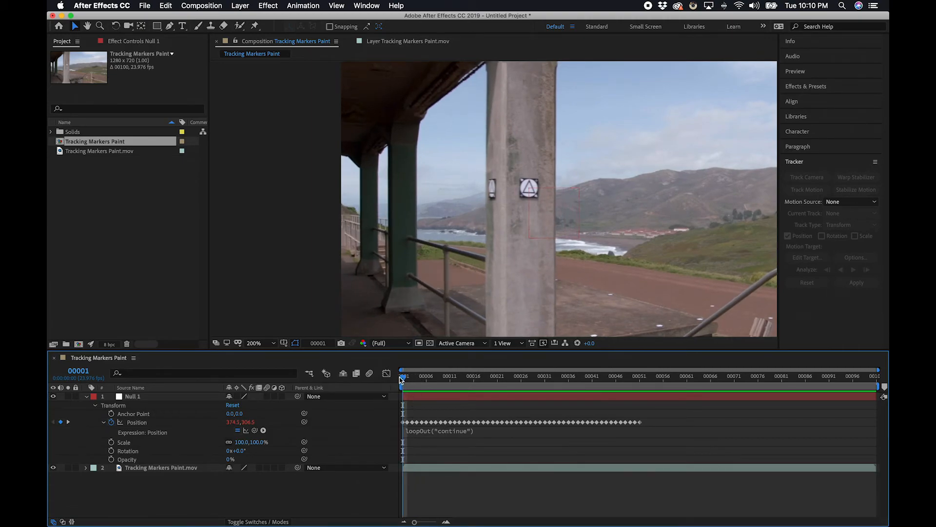
pyautogui.moveTo(419, 392)
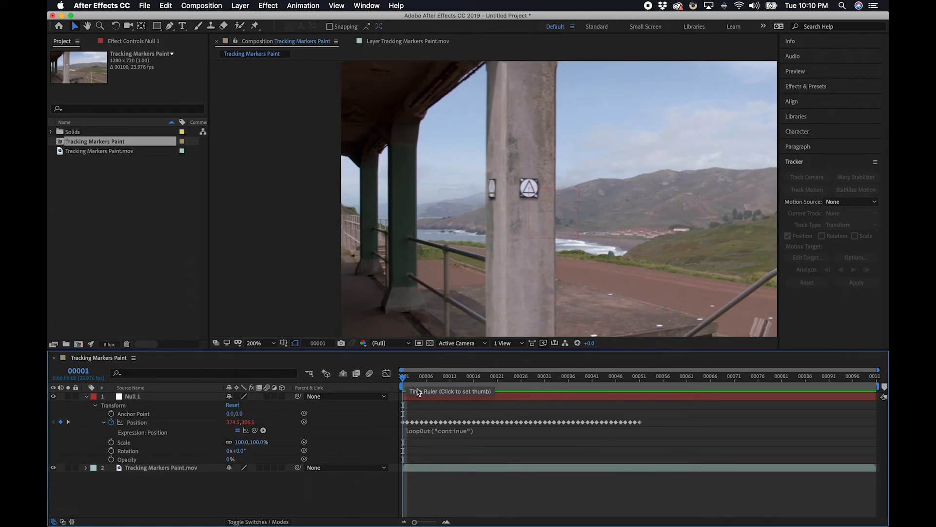
pyautogui.moveTo(405, 380)
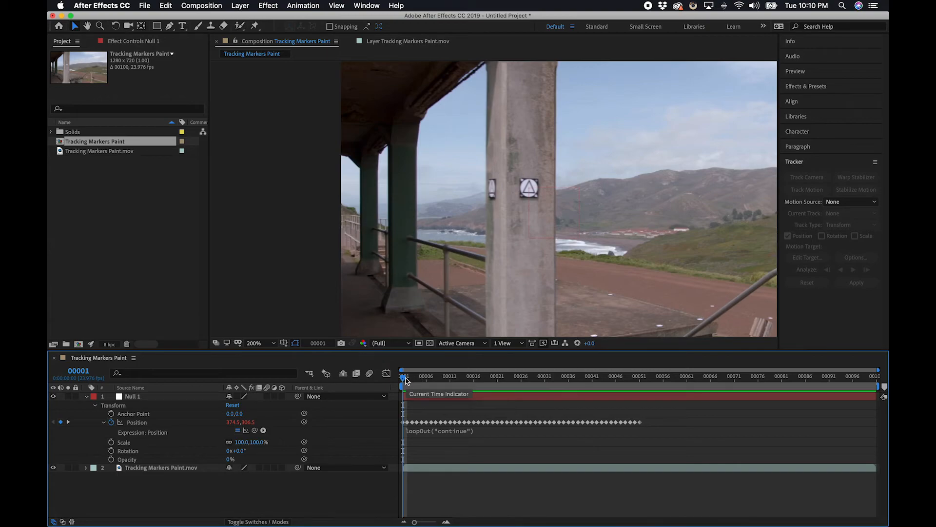
pyautogui.moveTo(405, 380); pyautogui.dragTo(597, 380)
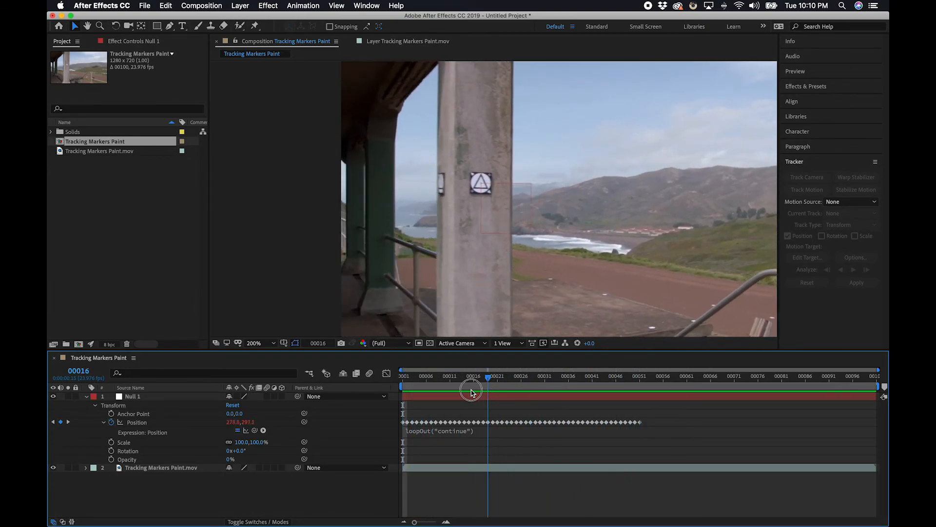
pyautogui.moveTo(489, 376); pyautogui.dragTo(403, 376)
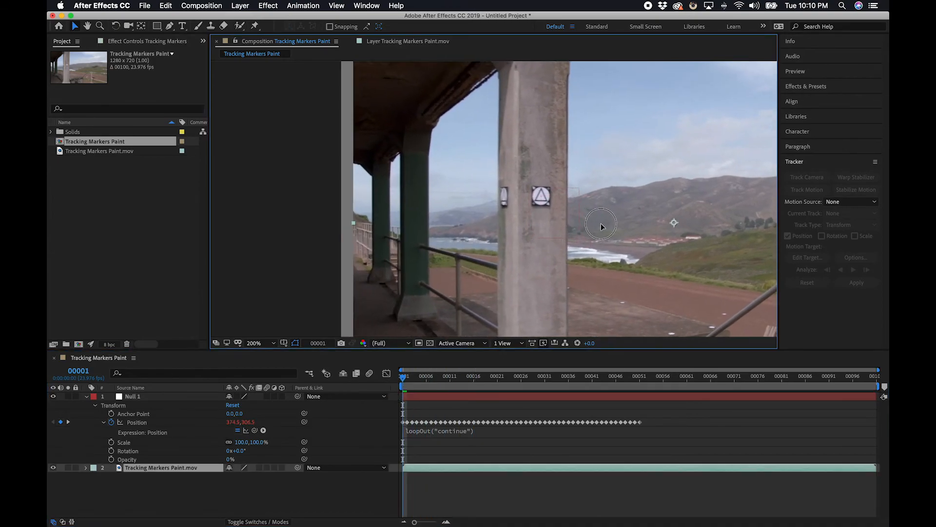